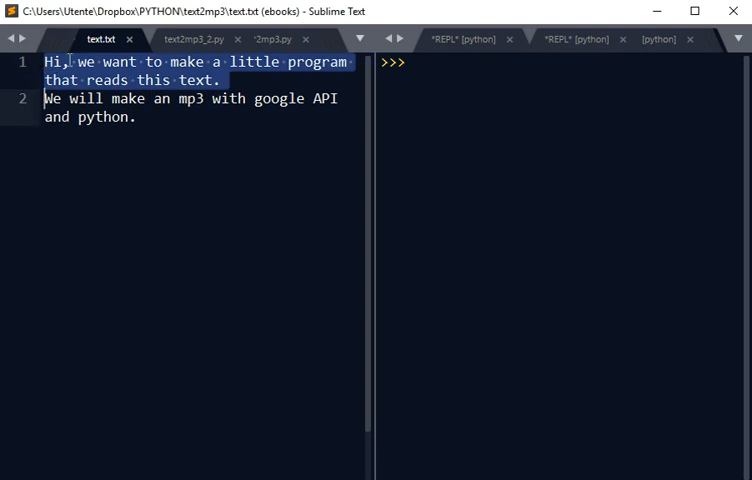
Step: Switch to the text2mp3_2.py script and highlight the gtts module name in its import line
click(132, 120)
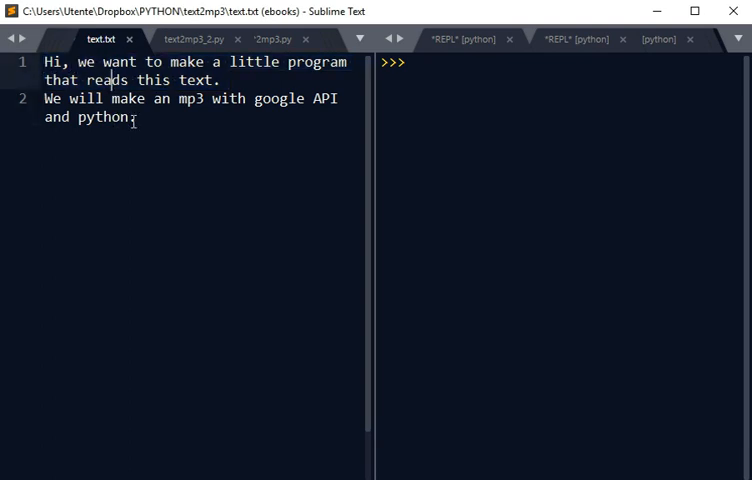
mouse_move(196, 46)
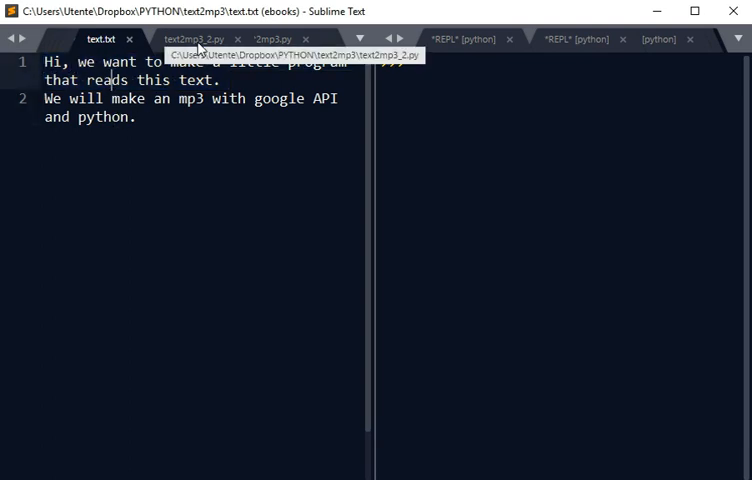
click(190, 40)
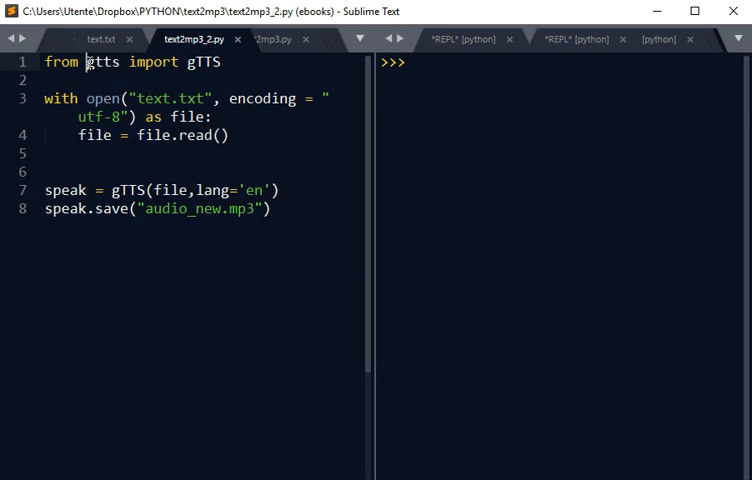
double_click(103, 65)
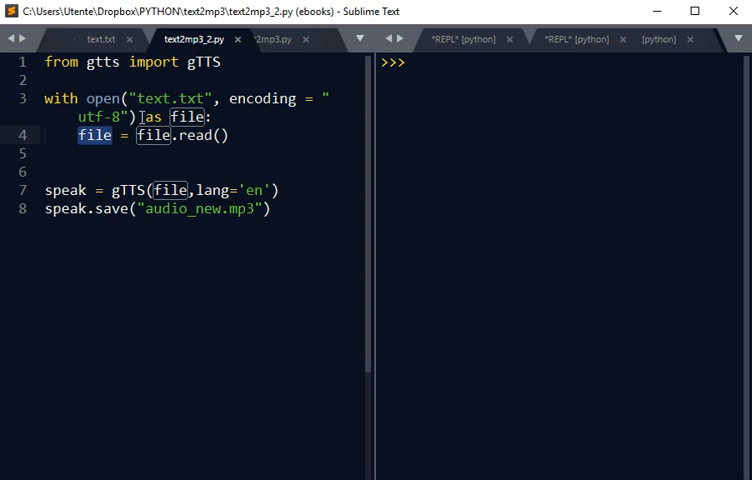
click(99, 39)
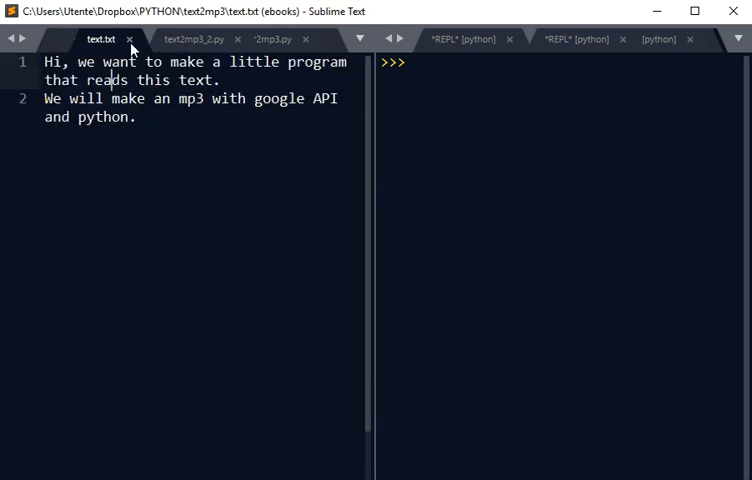
click(191, 39)
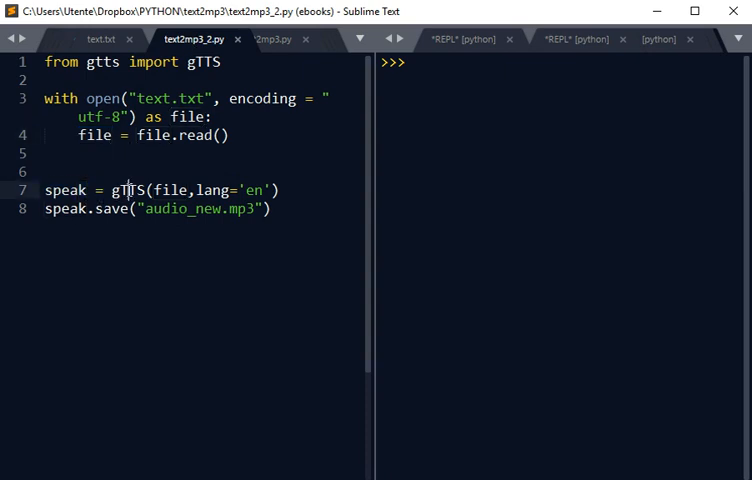
Step: Review the gTTS call on line 7, then play the generated audio_new.mp3 from the text2mp3 folder
double_click(65, 189)
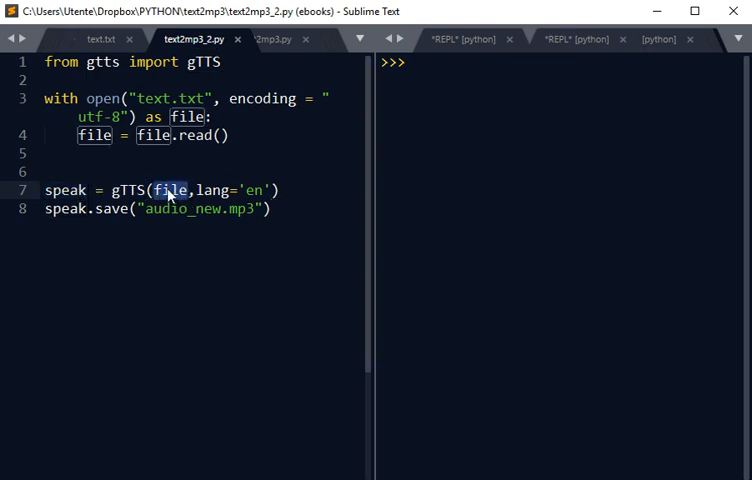
click(175, 190)
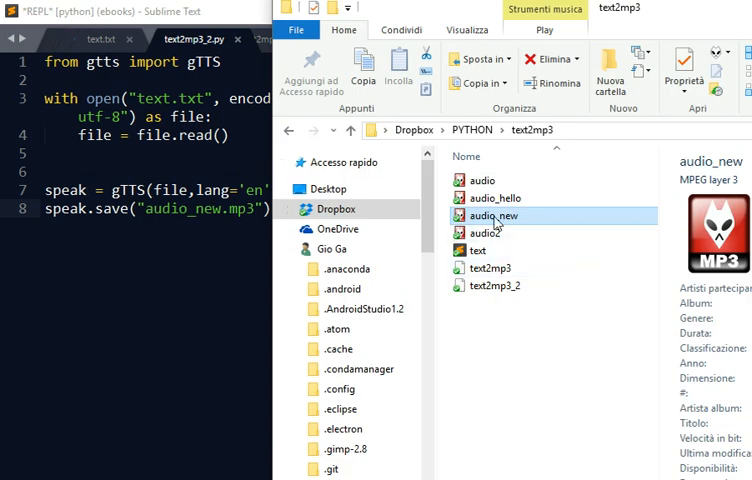
double_click(492, 215)
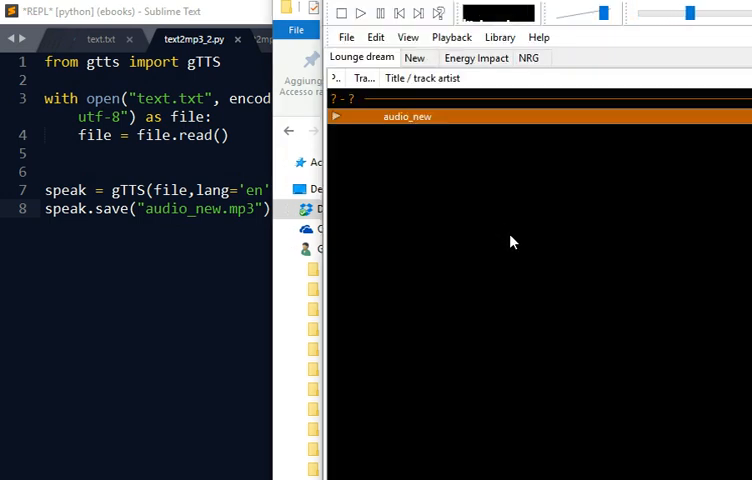